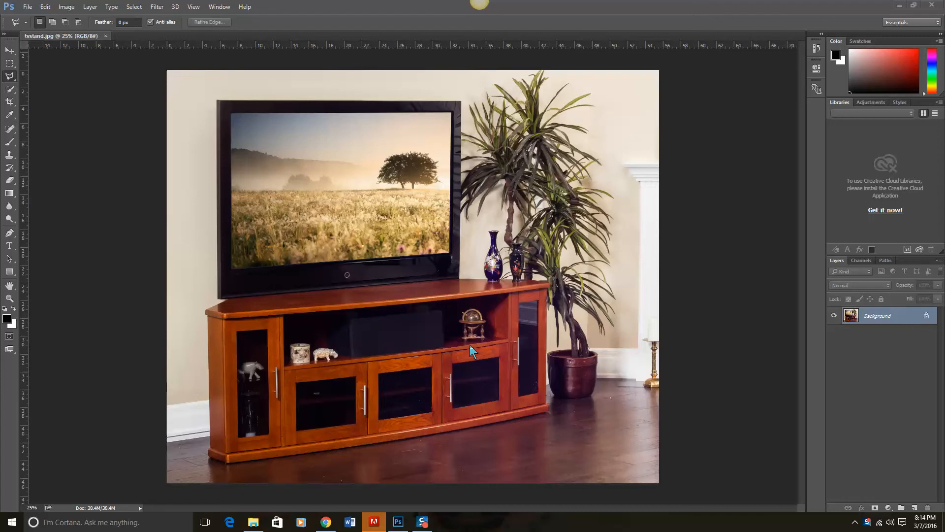
Open the OAKwrappink1 dog photo as a second document and return to tvstand.jpg.
left_click(28, 7)
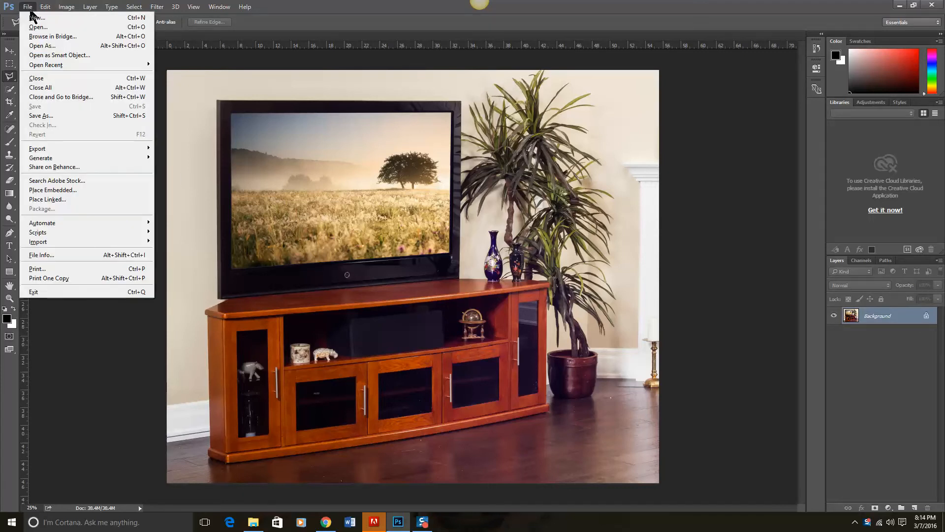
left_click(39, 26)
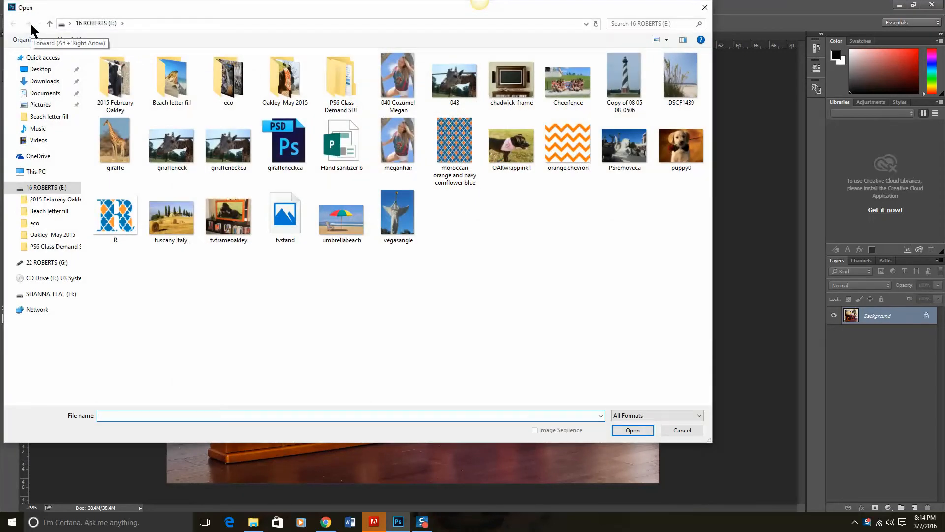
left_click(511, 143)
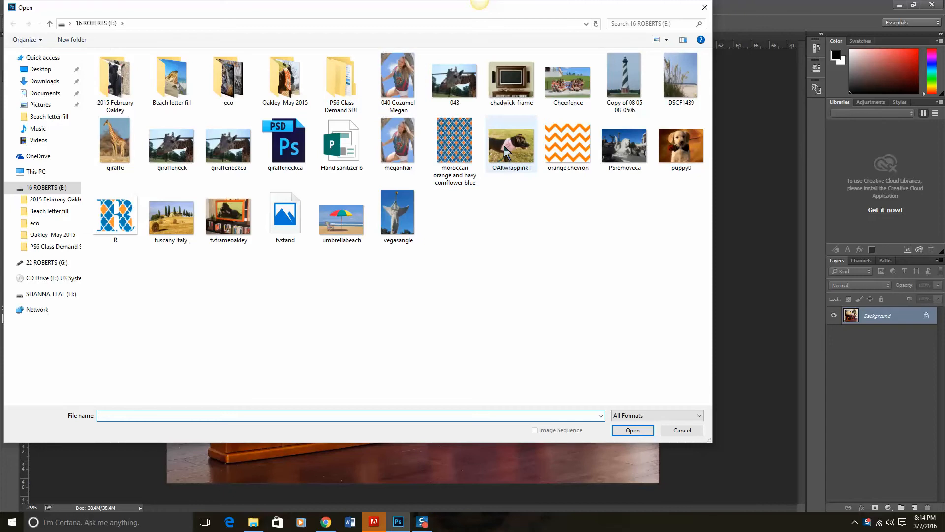
double_click(511, 139)
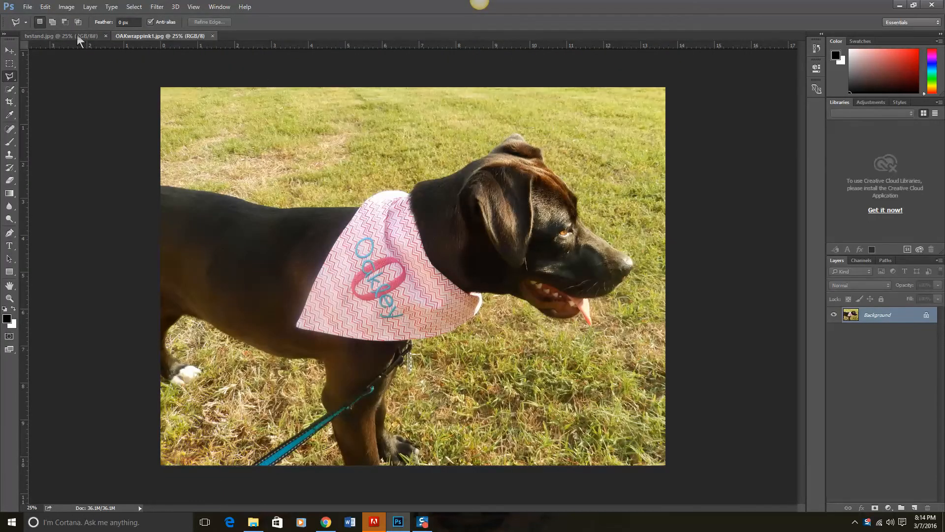
left_click(54, 35)
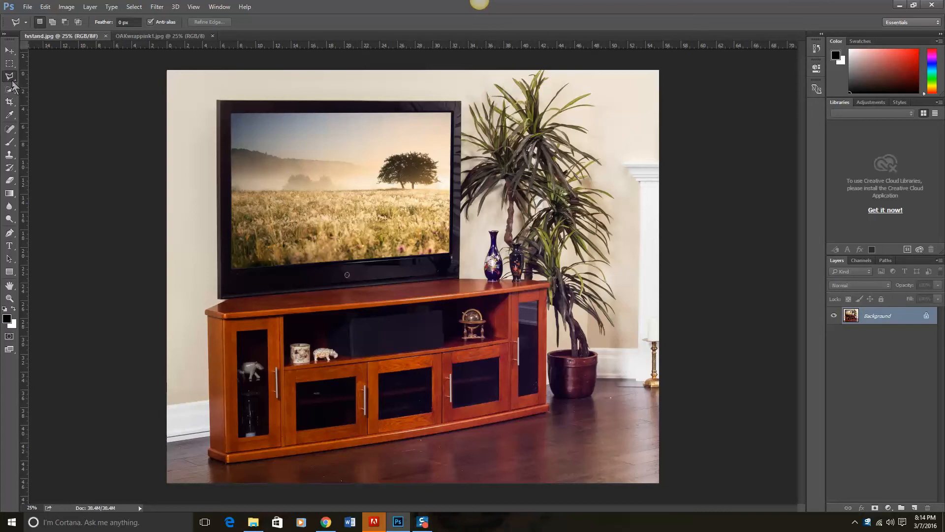
Outline the TV screen's four corners with the Polygonal Lasso to select it.
left_click(10, 77)
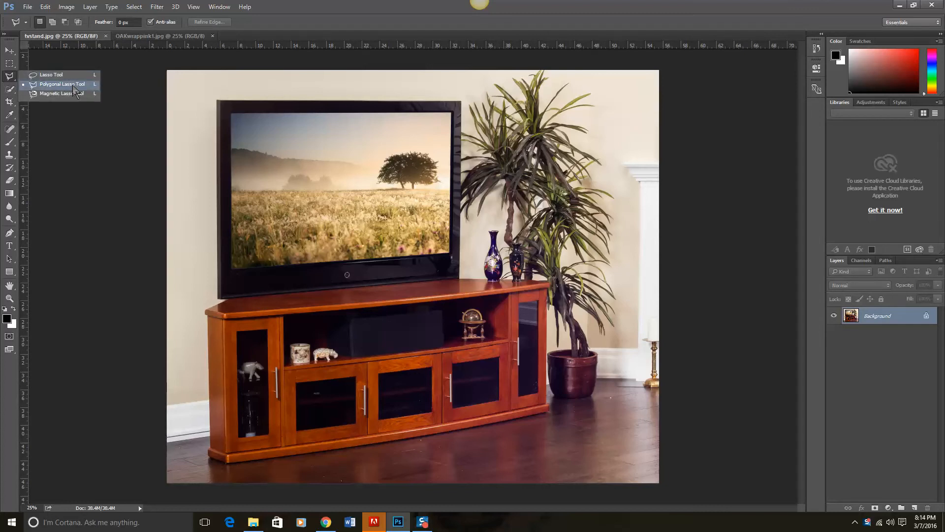
left_click(60, 84)
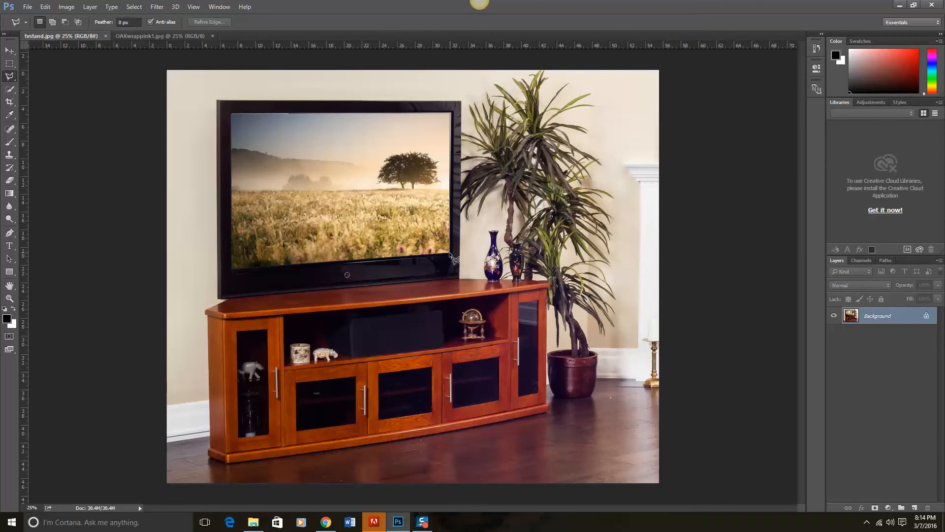
mouse_move(454, 258)
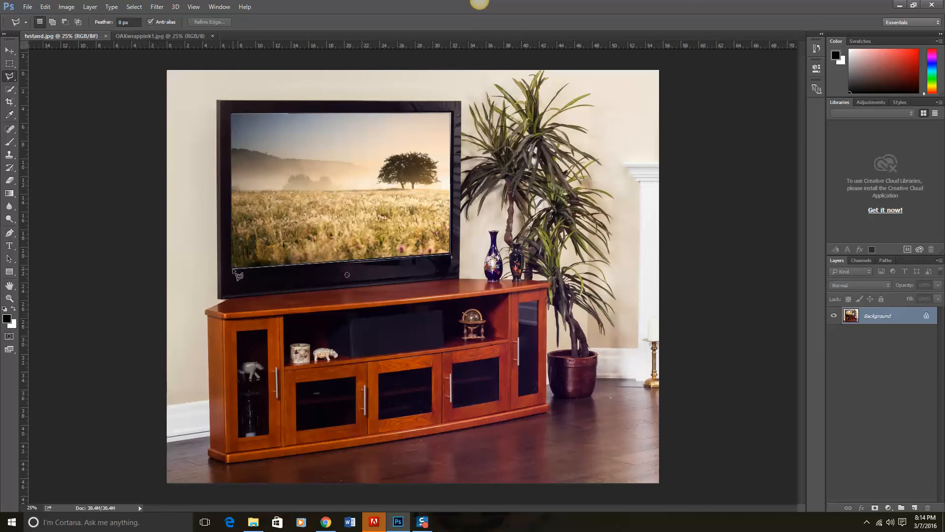
mouse_move(234, 213)
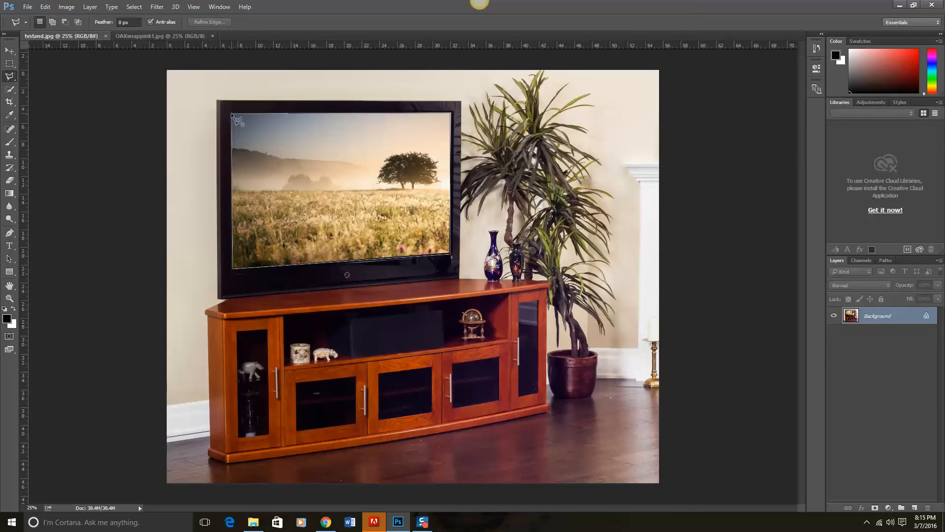
left_click_drag(234, 114, 450, 265)
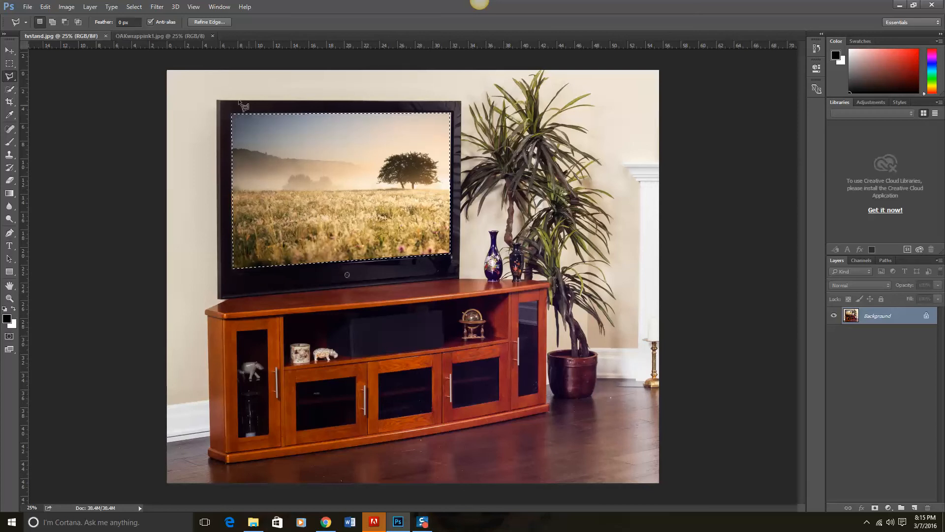
left_click(148, 36)
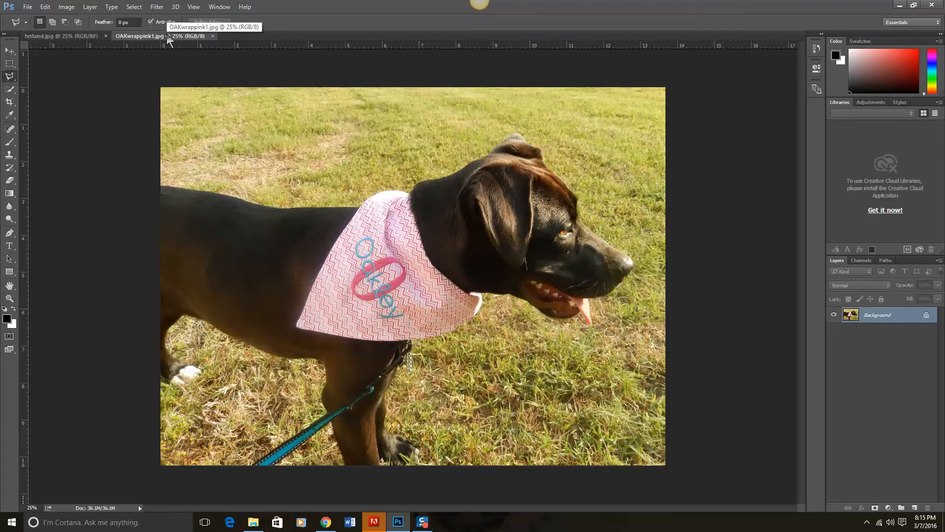
Select and copy the whole dog photo, then return to tvstand.jpg with its screen selected.
key("ctrl+a")
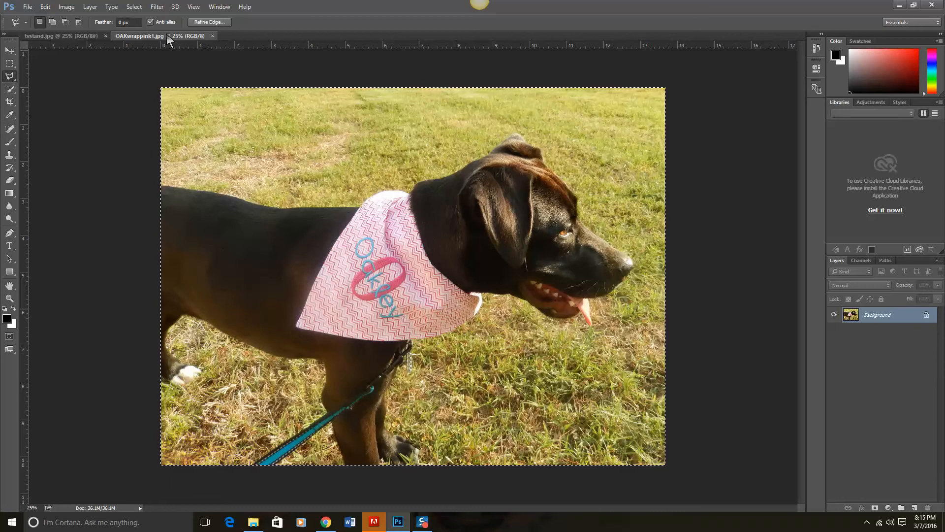
left_click(57, 35)
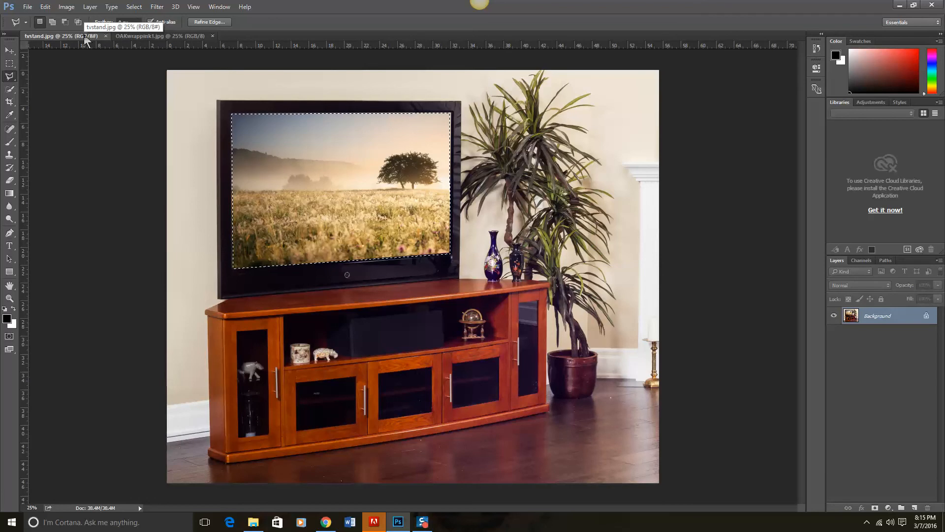
Paste the dog photo into the screen selection via Edit > Paste Special > Paste Into.
left_click(44, 7)
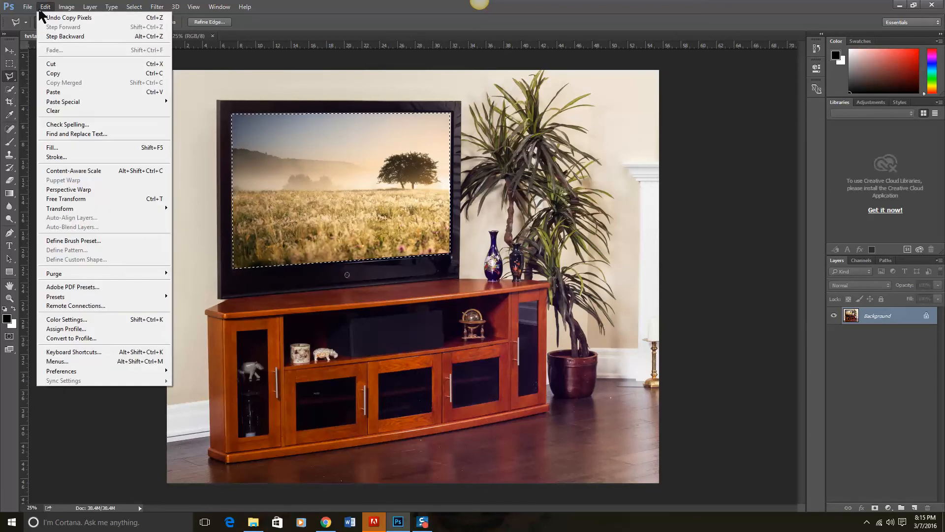
mouse_move(59, 91)
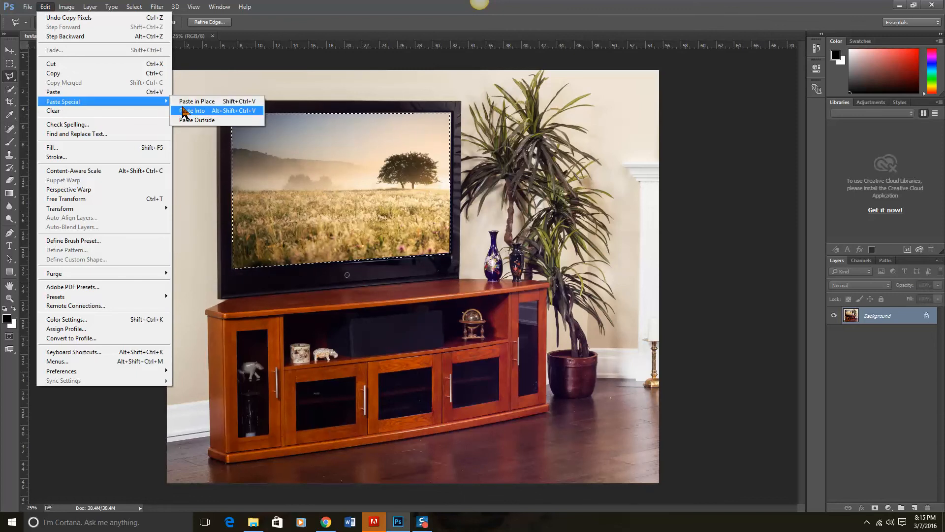
left_click(195, 110)
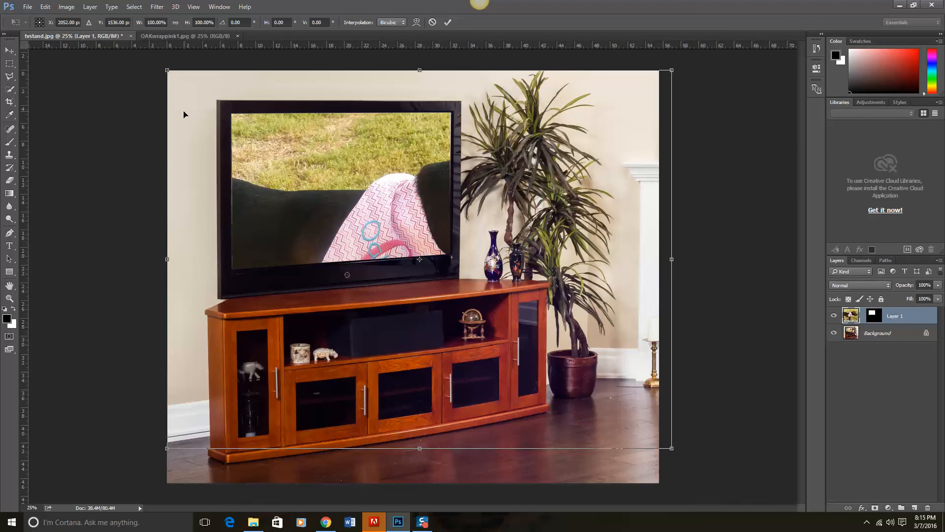
Scale the pasted dog layer down and stretch it to fill the TV screen, then apply the transform.
left_click_drag(167, 70, 223, 113)
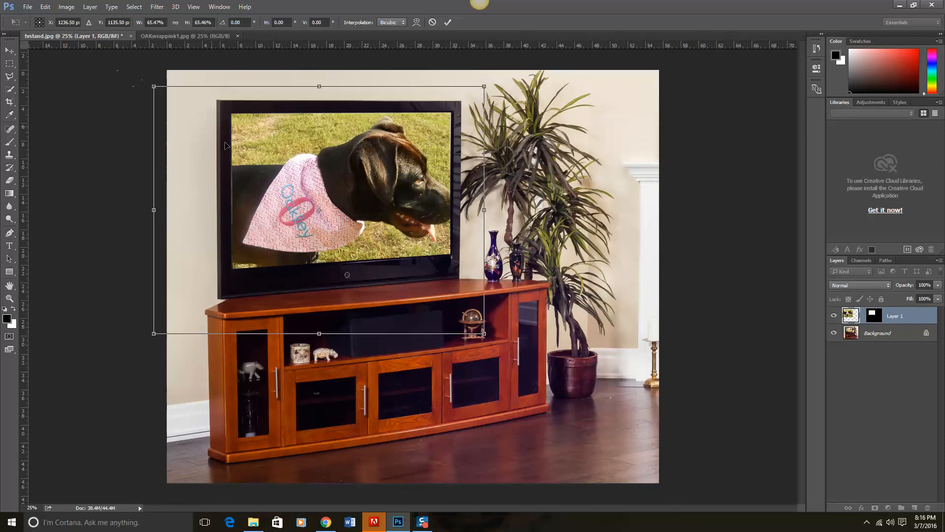
left_click_drag(319, 210, 301, 204)
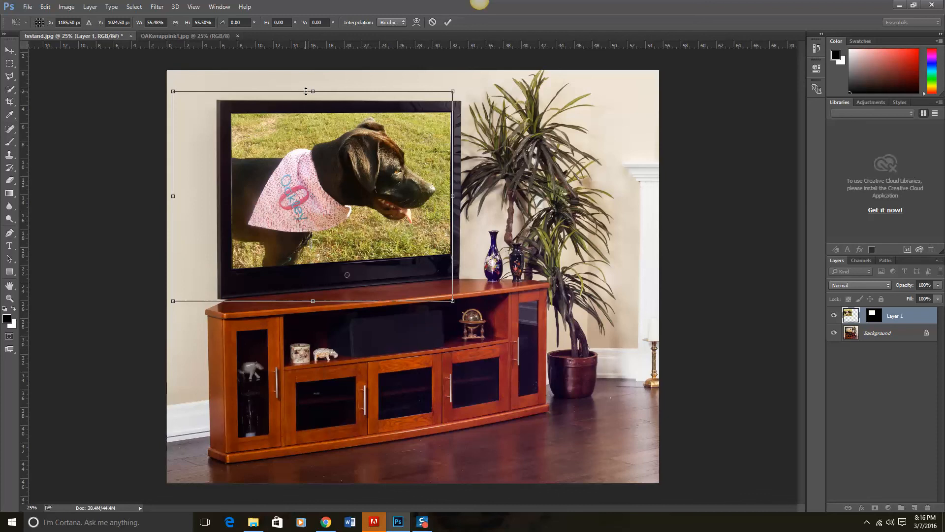
left_click_drag(312, 92, 312, 110)
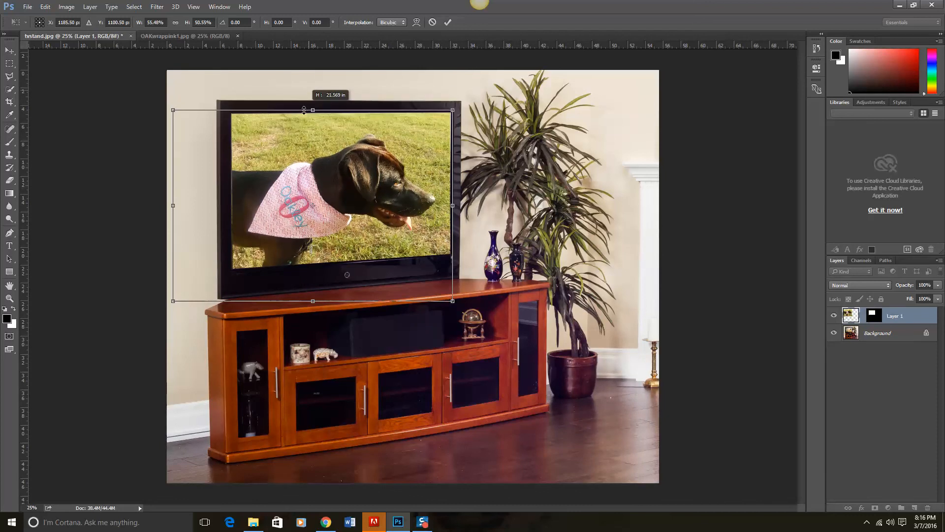
left_click_drag(312, 109, 305, 98)
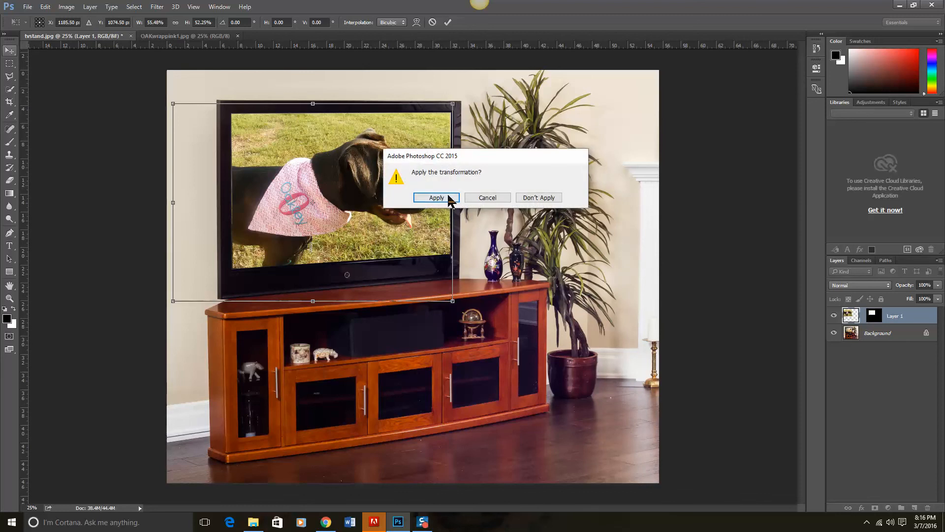
left_click(436, 198)
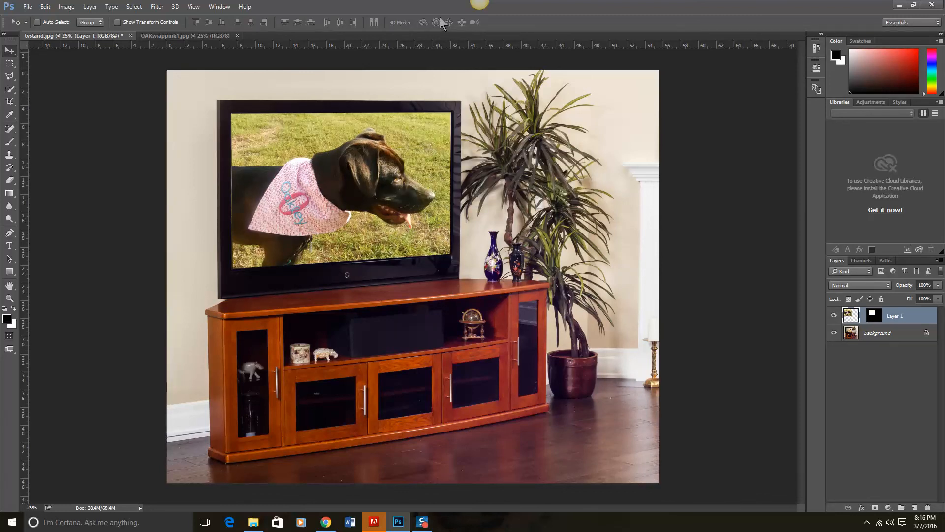
mouse_move(444, 22)
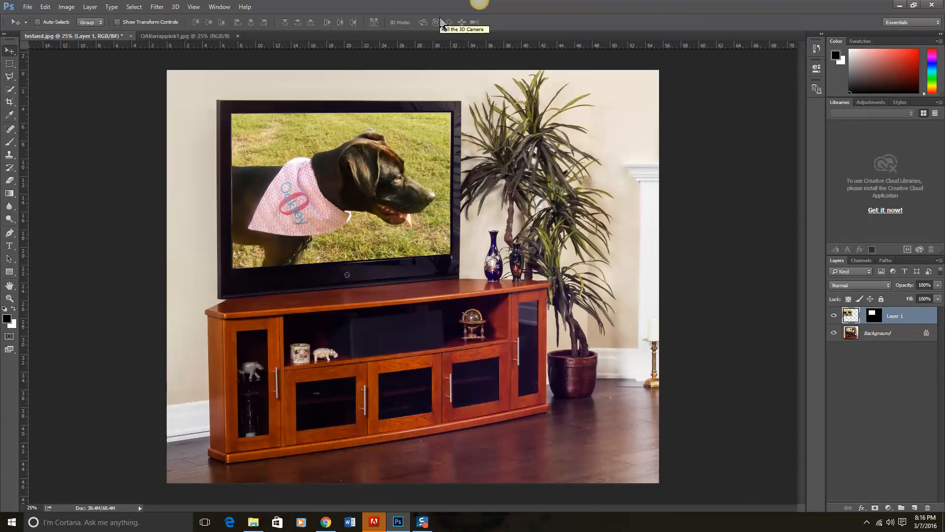
Save the composite as tvstandoakley.psd in Photoshop format with layers kept.
left_click(27, 7)
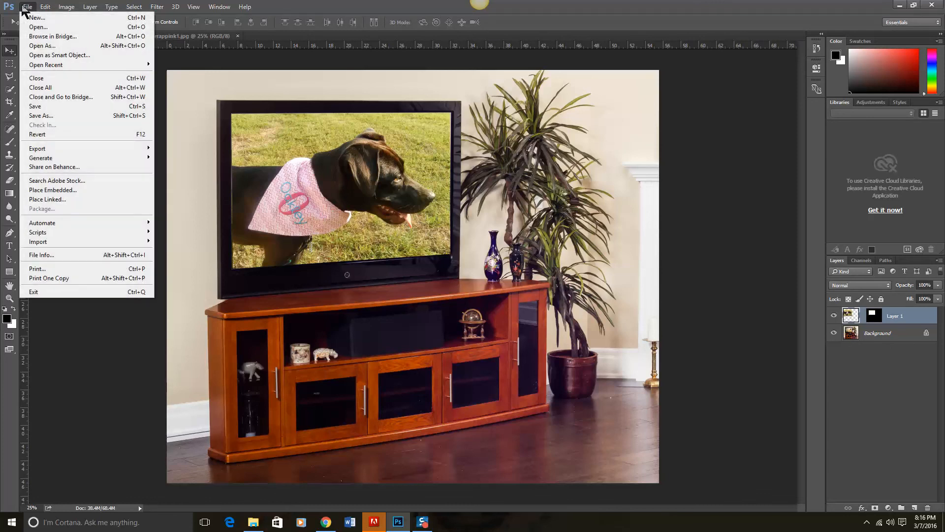
left_click(42, 45)
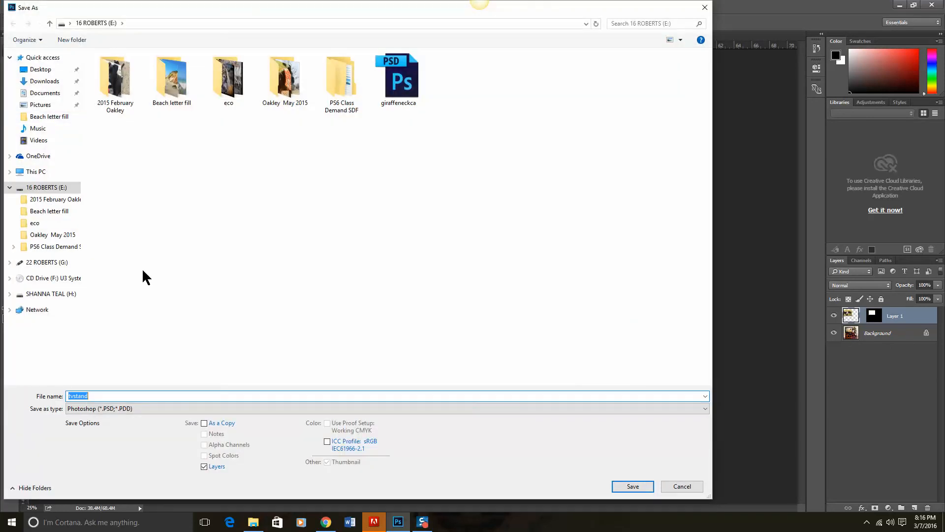
left_click(140, 396)
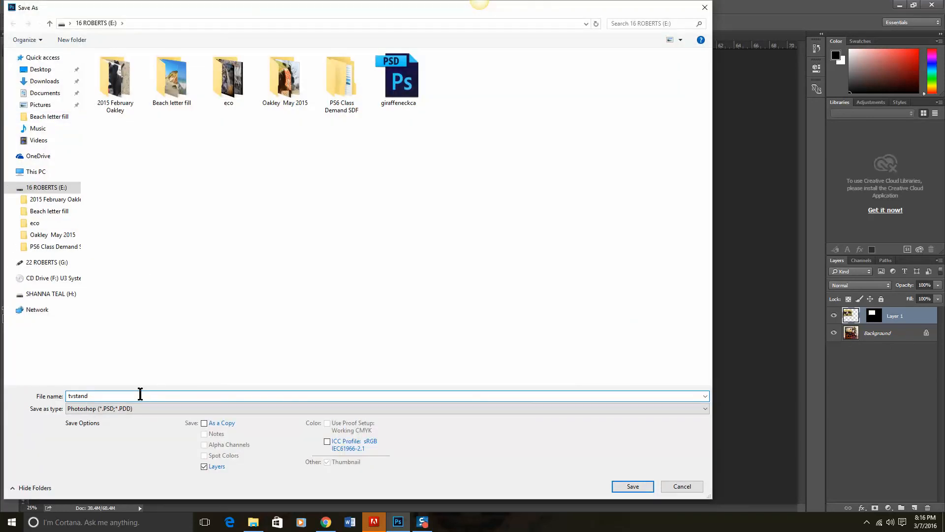
type("oakley")
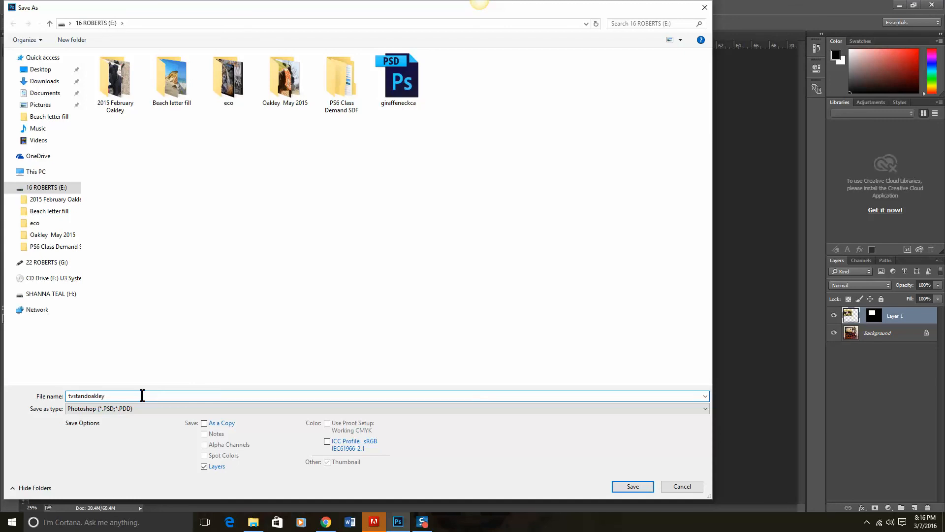
left_click(632, 485)
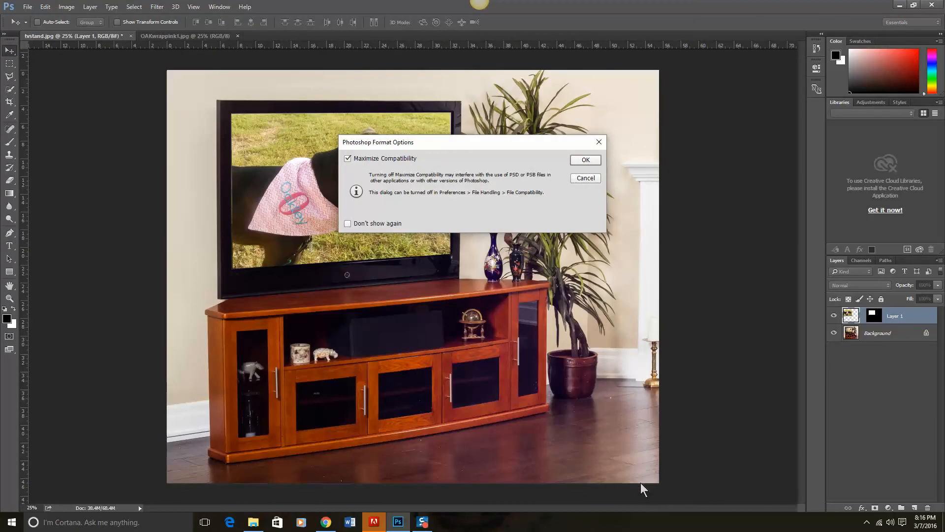
left_click(583, 159)
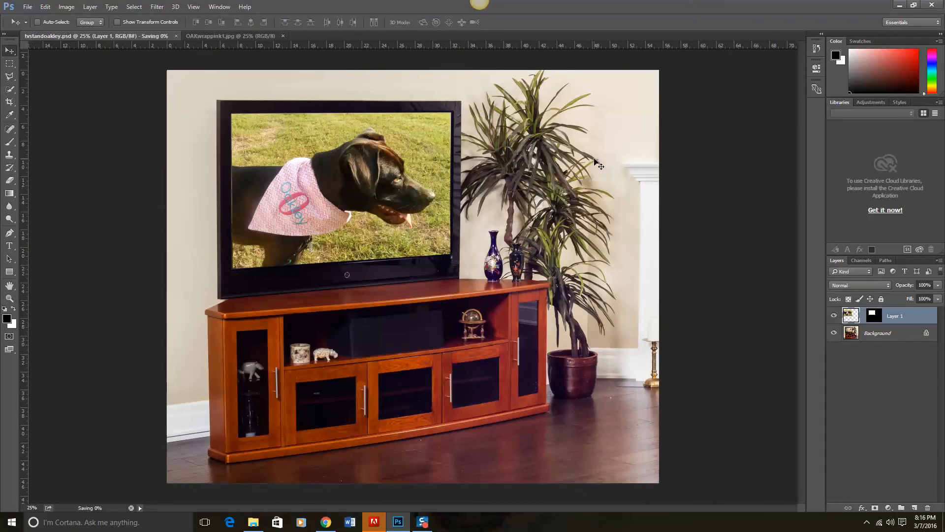